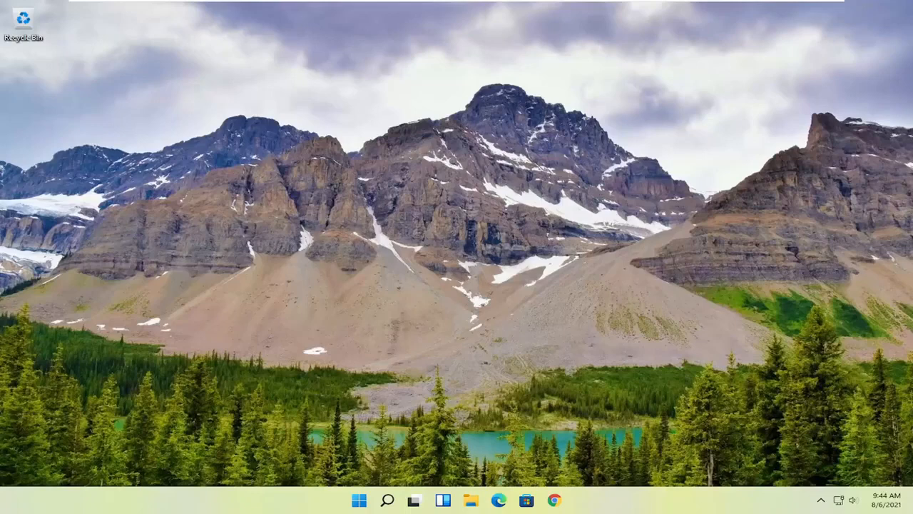
mouse_move(846, 293)
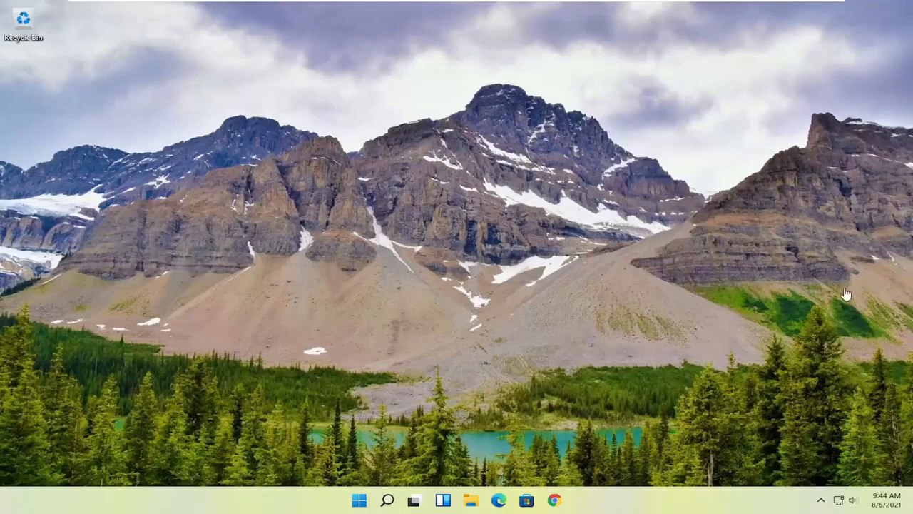
mouse_move(552, 252)
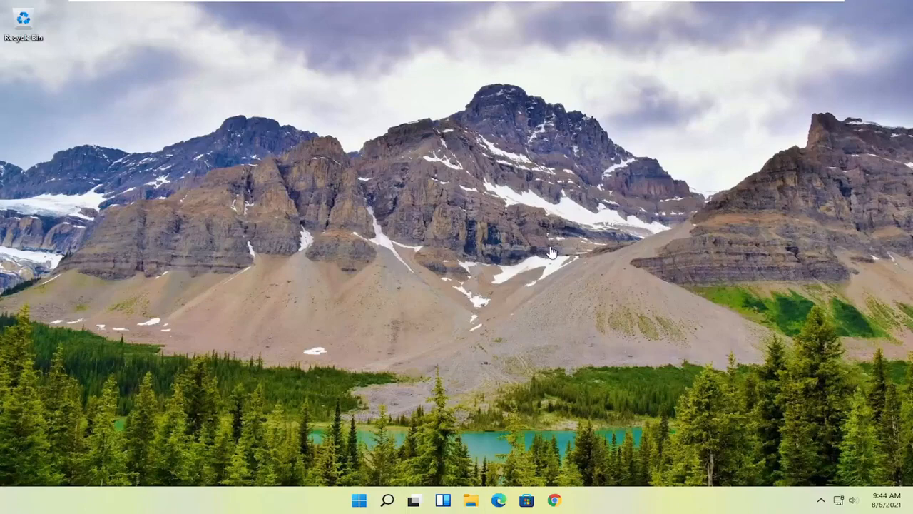
mouse_move(405, 335)
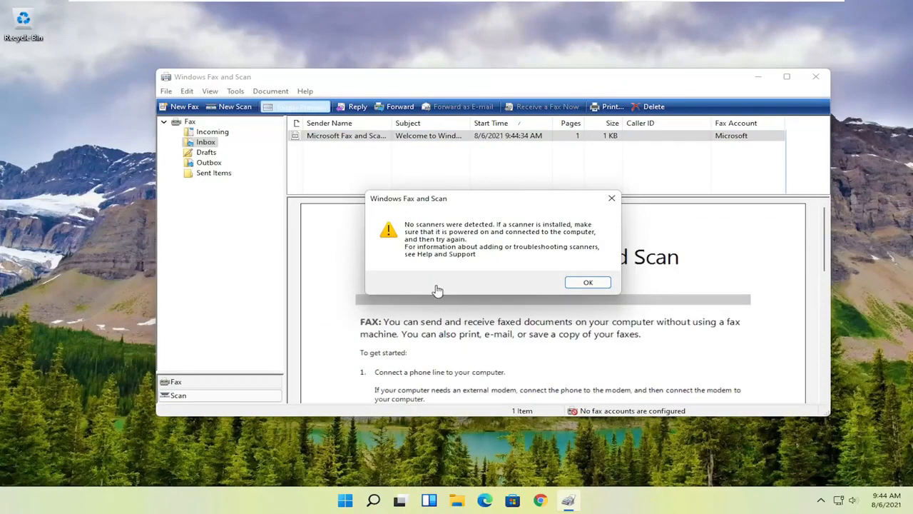
mouse_move(433, 279)
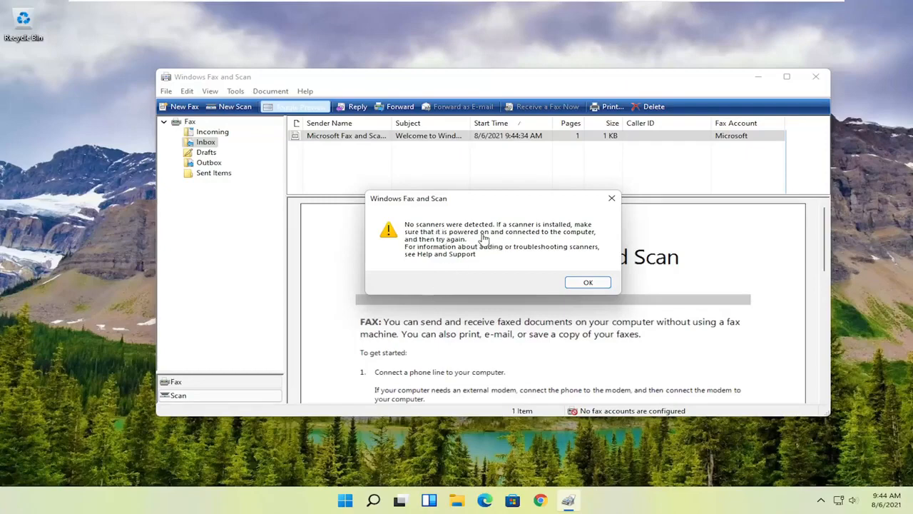
mouse_move(448, 216)
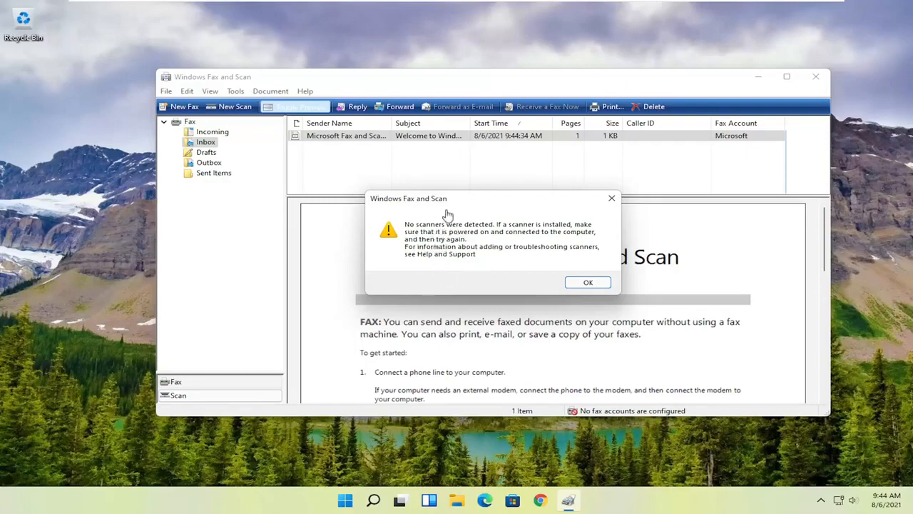
mouse_move(558, 189)
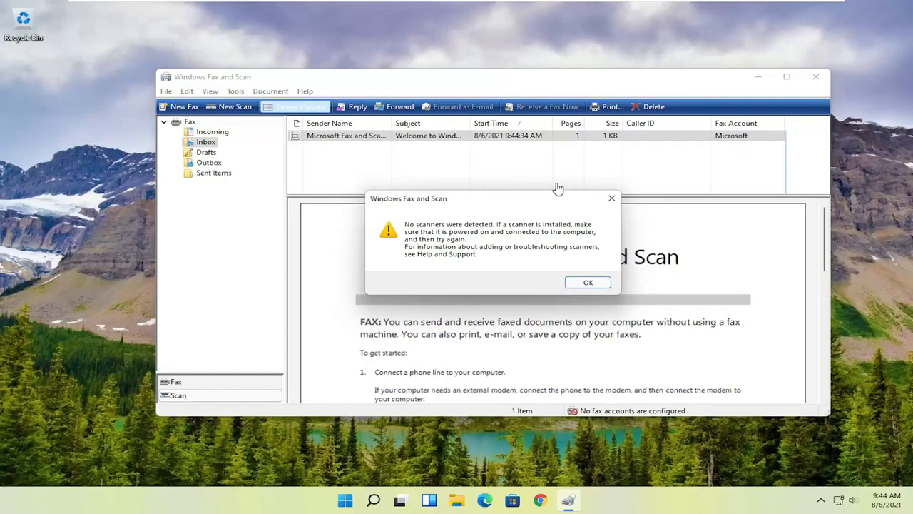
mouse_move(542, 194)
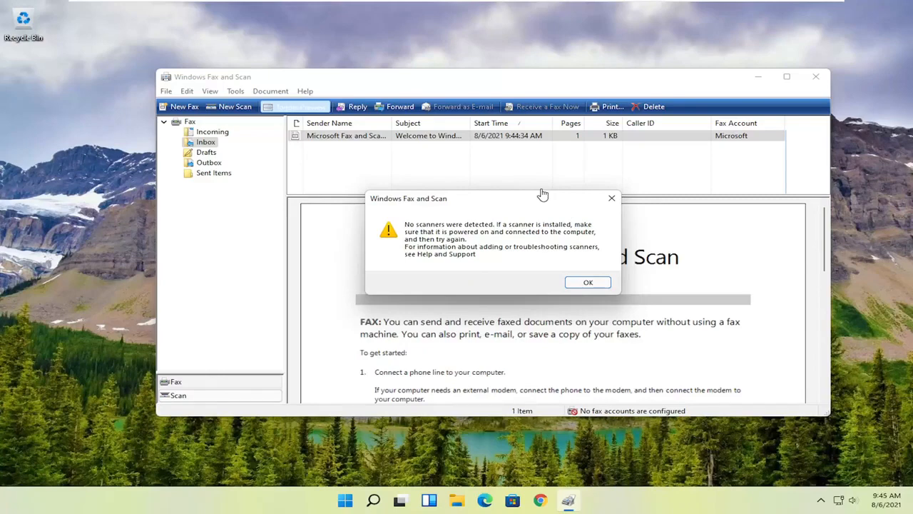
mouse_move(219, 82)
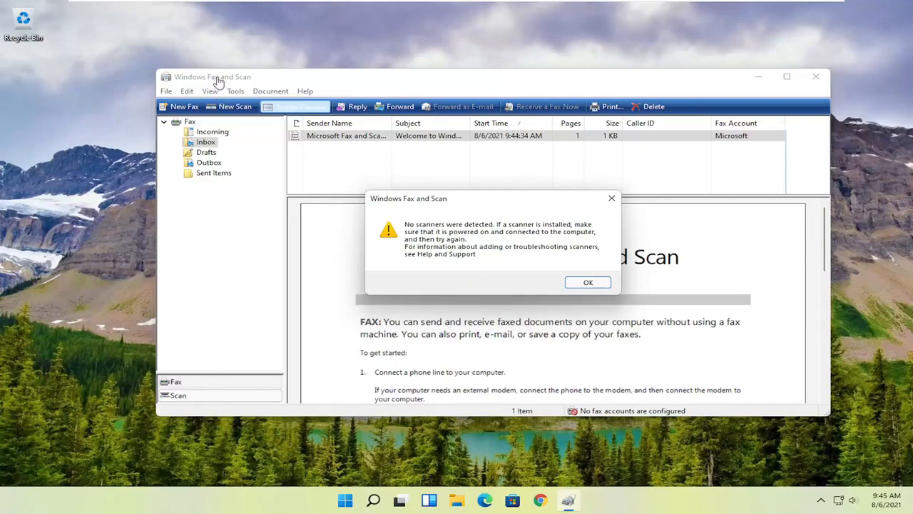
mouse_move(253, 160)
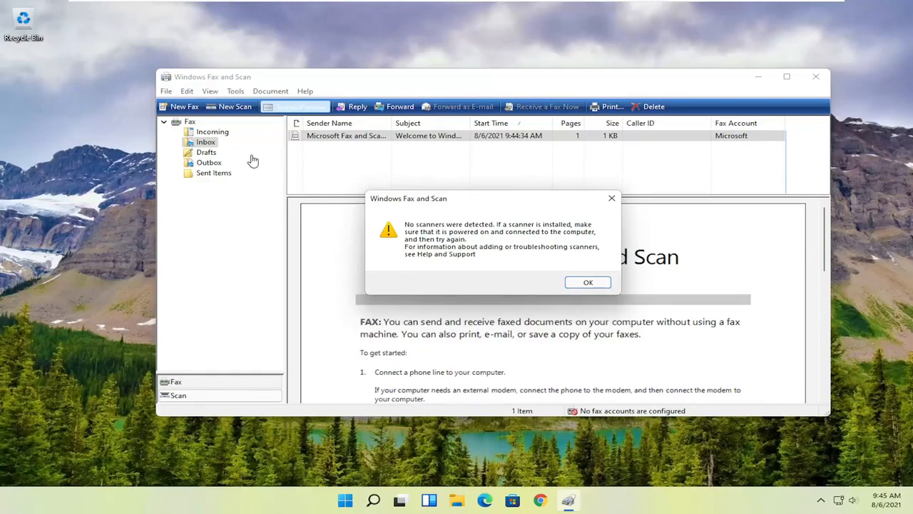
mouse_move(266, 177)
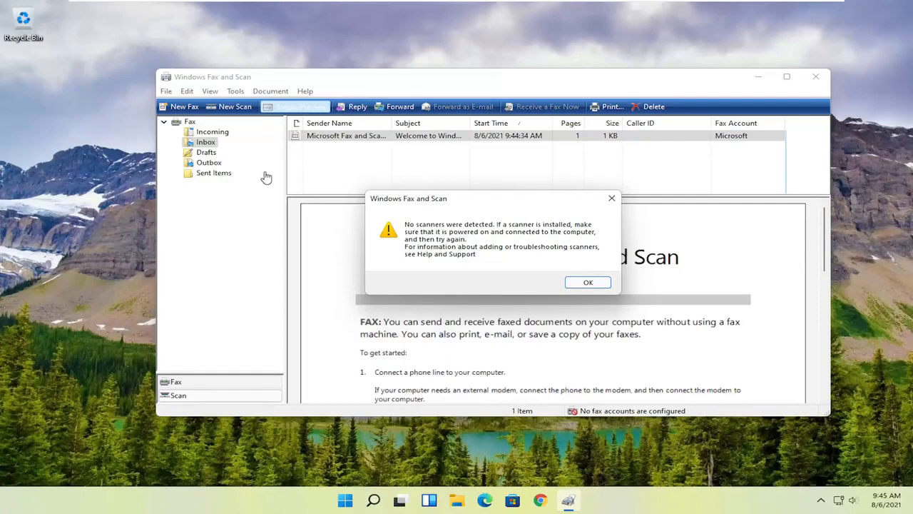
mouse_move(88, 101)
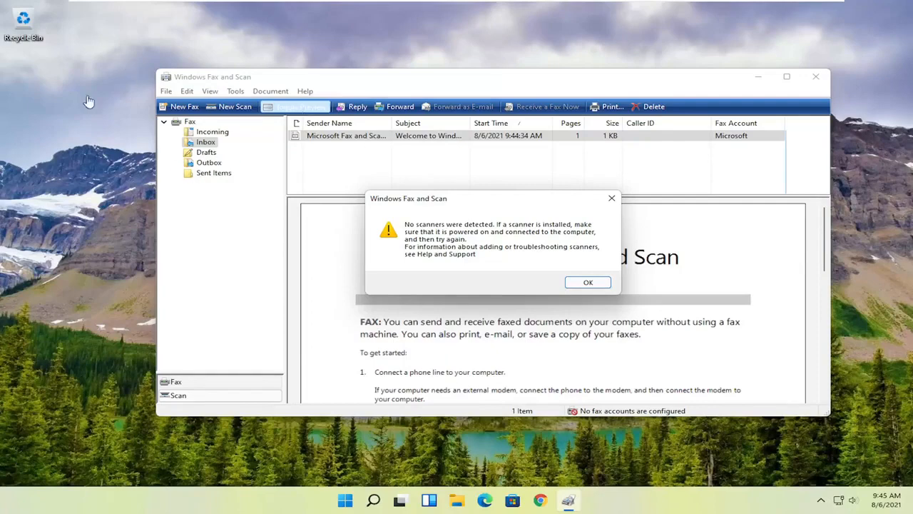
mouse_move(157, 216)
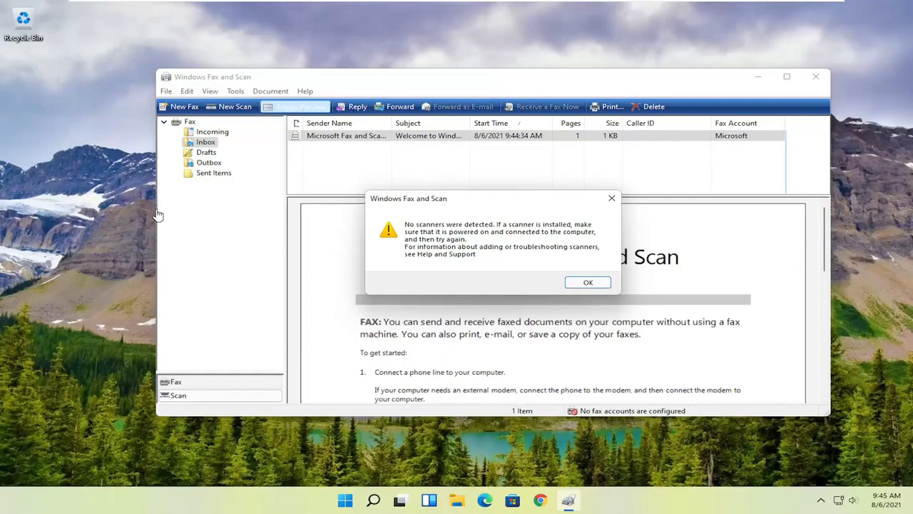
mouse_move(199, 106)
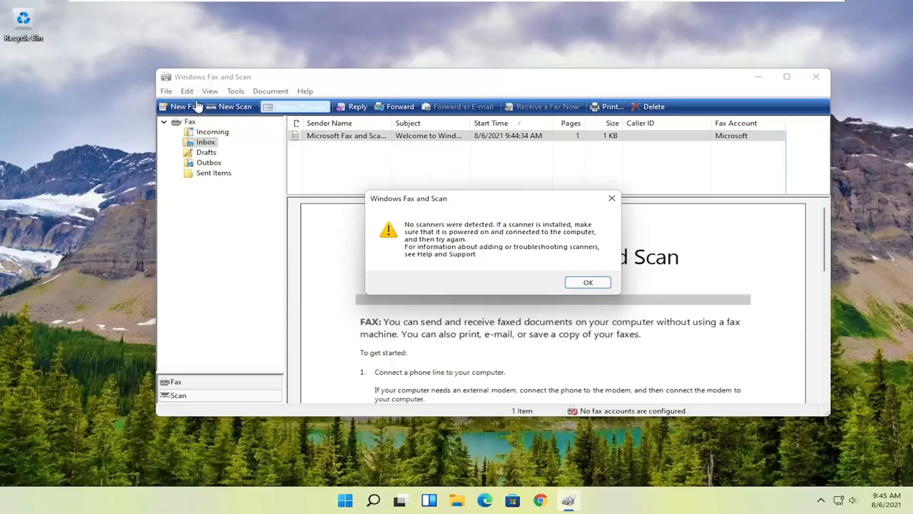
mouse_move(177, 107)
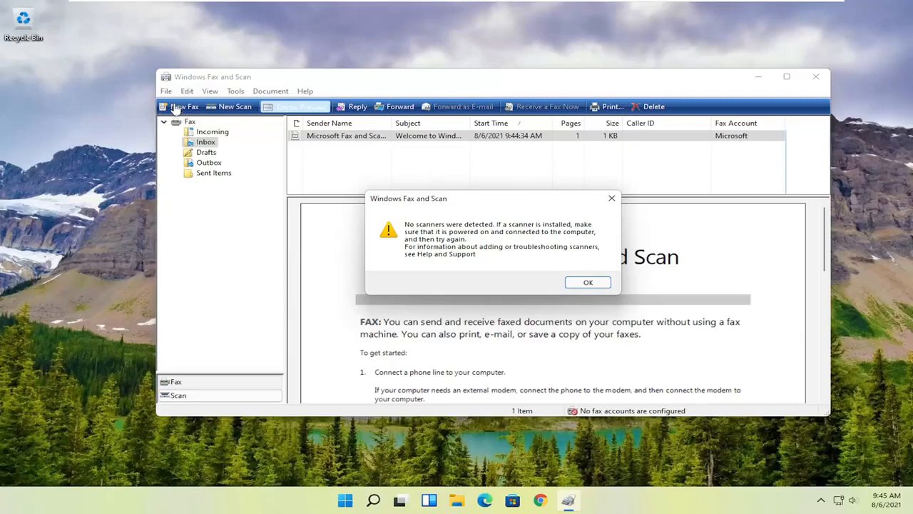
mouse_move(398, 202)
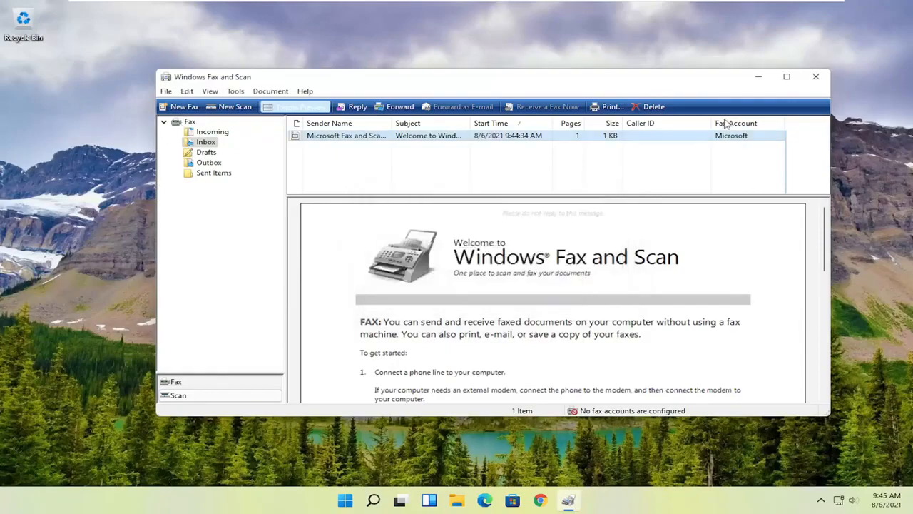
Close the Windows Fax and Scan window after dismissing the no-scanners warning.
click(815, 76)
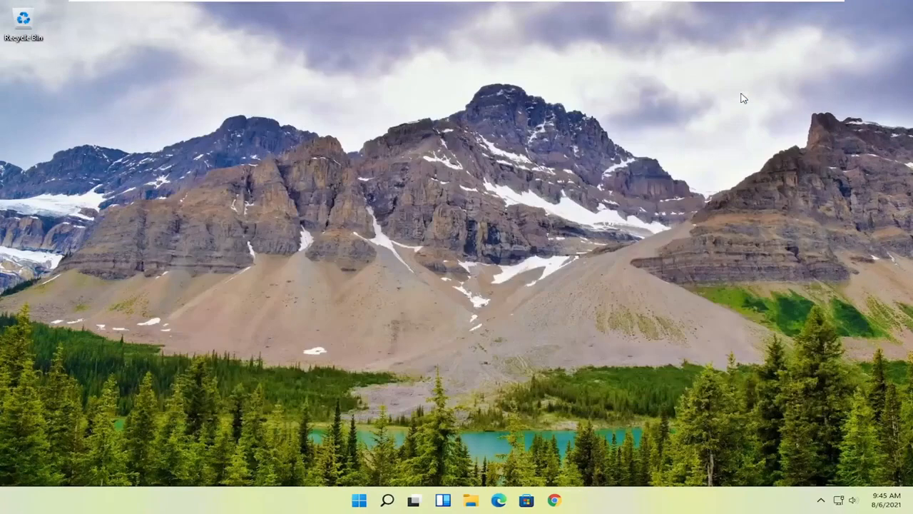